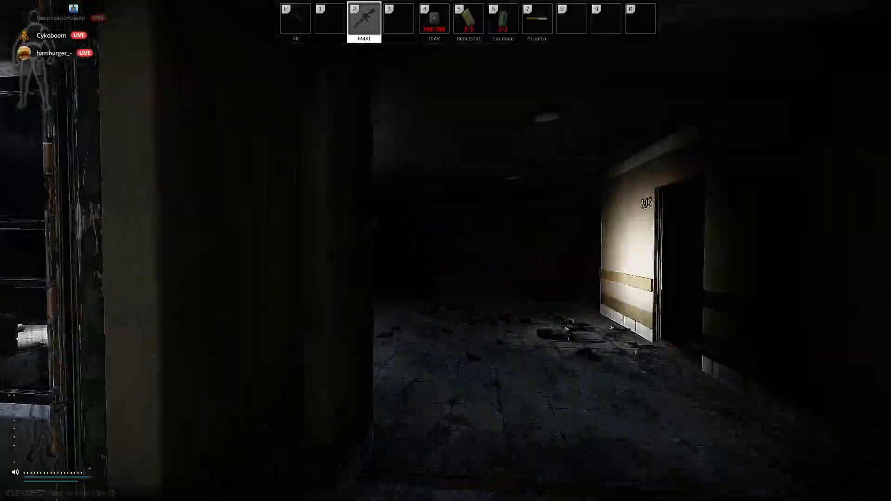
# Step: Finish the raid to reach the kill list showing one USEC kill at 00:09:35
pyautogui.click(445, 251)
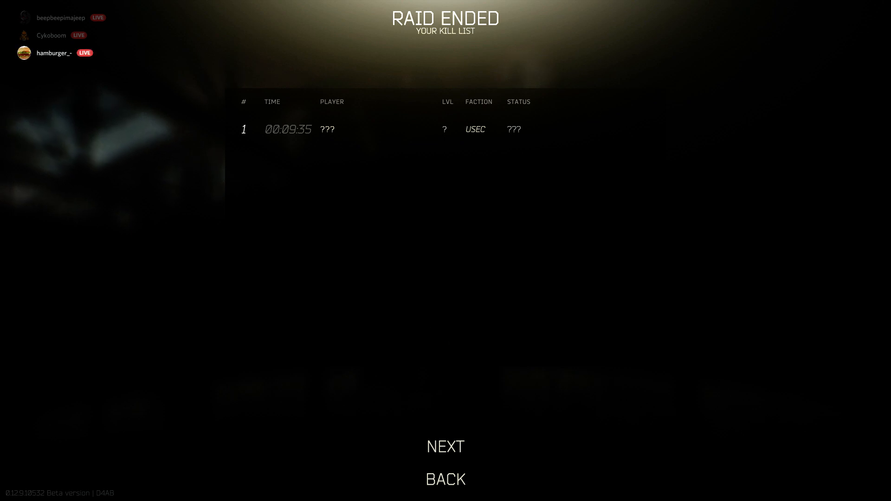
# Step: Open hamburger_'s live Escape from Tarkov stream in Hamburgers Hangout's voice channel
pyautogui.click(445, 447)
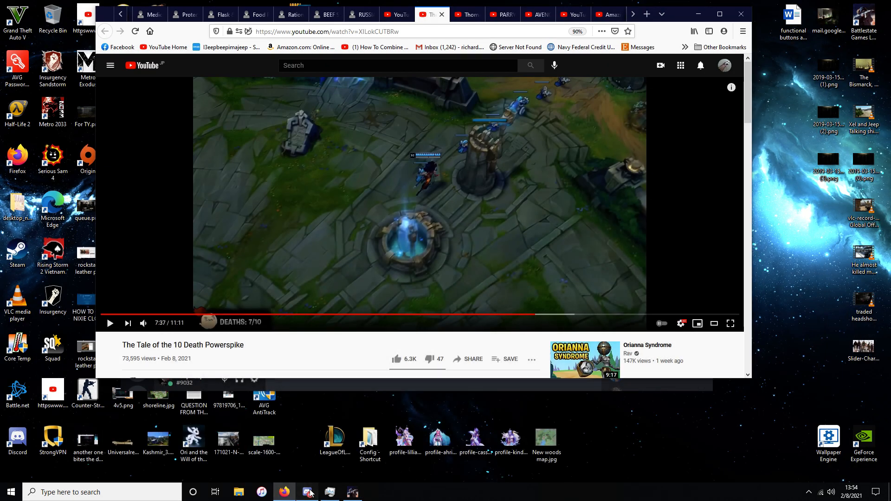
pyautogui.click(307, 492)
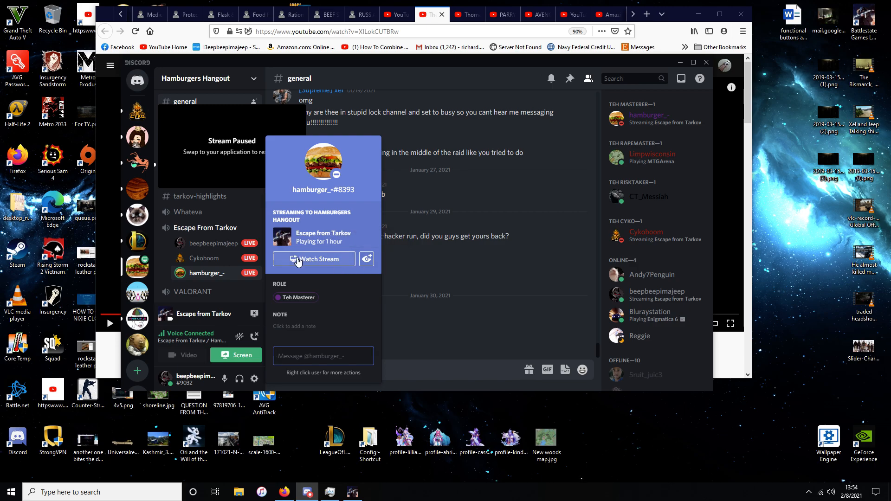
pyautogui.click(314, 259)
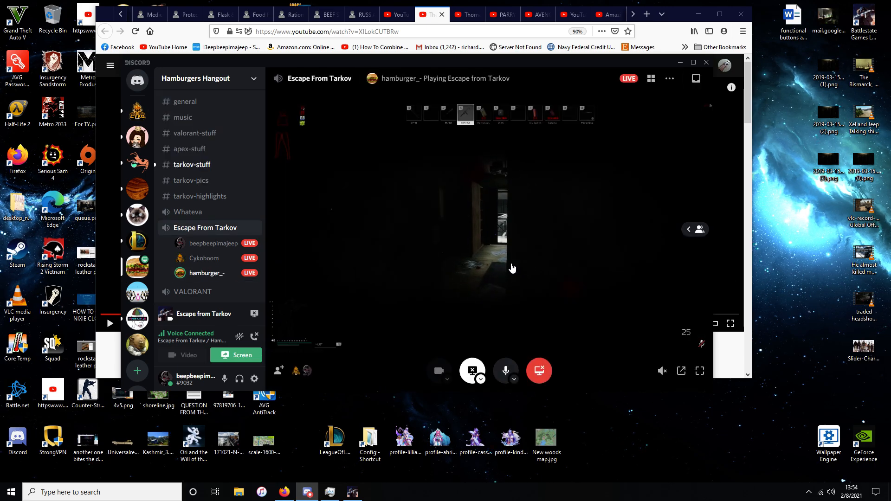